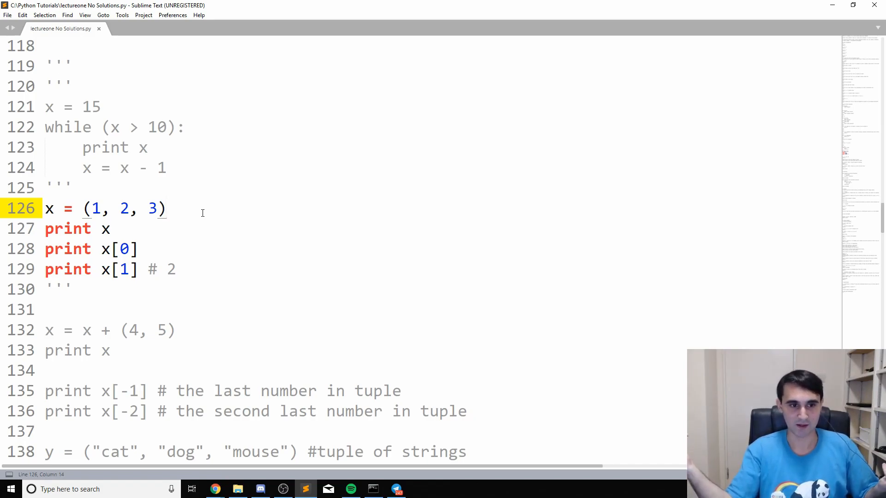
mouse_move(2, 135)
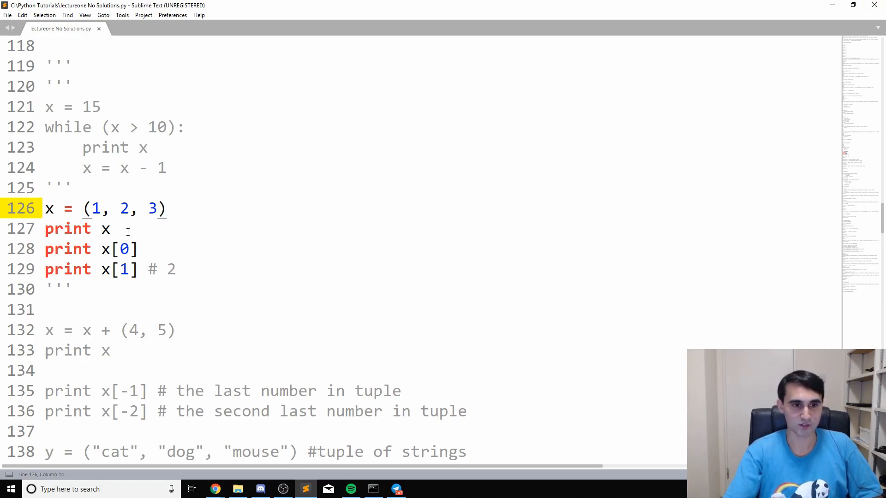
Step: Select line 127, which prints the whole tuple x
triple_click(70, 229)
type("#")
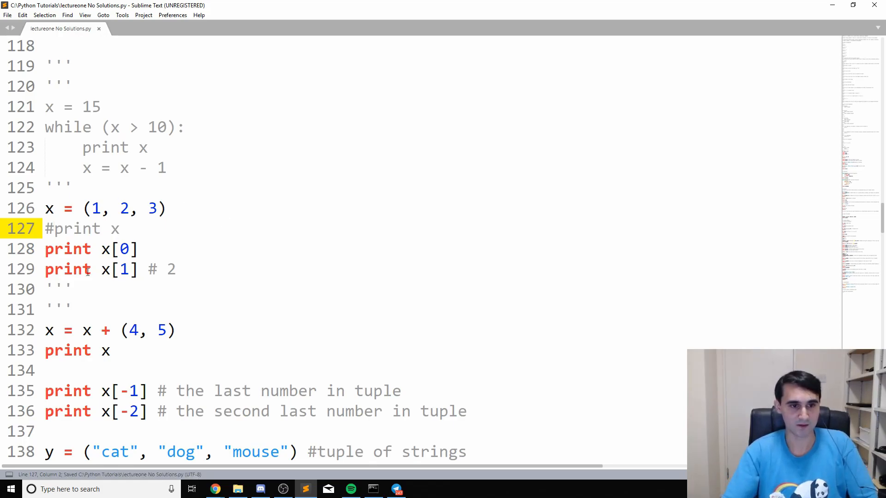
Step: Point out the [0] index, save, and comment out print x[0] so x[1] prints
left_click(143, 249)
type("'''")
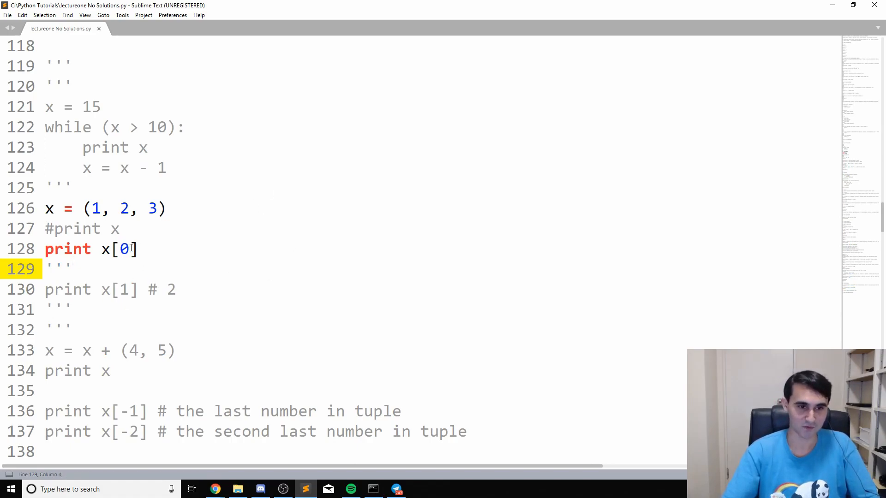
mouse_move(115, 223)
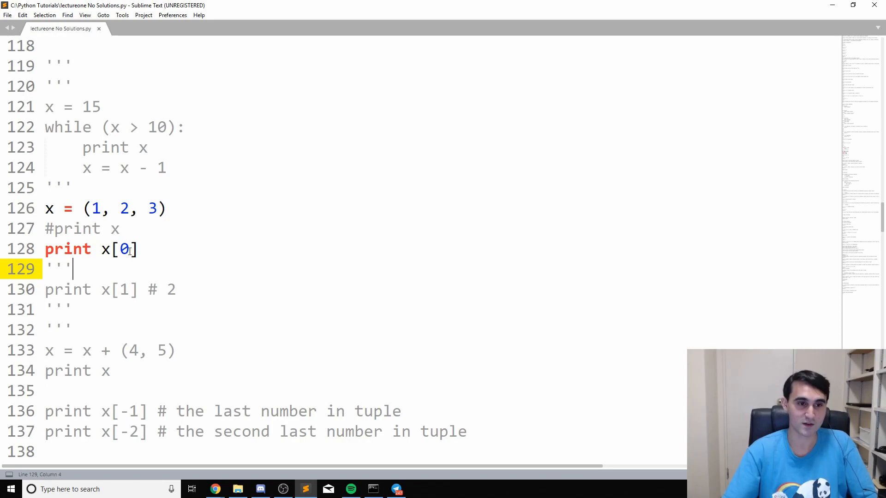
left_click_drag(103, 249, 138, 249)
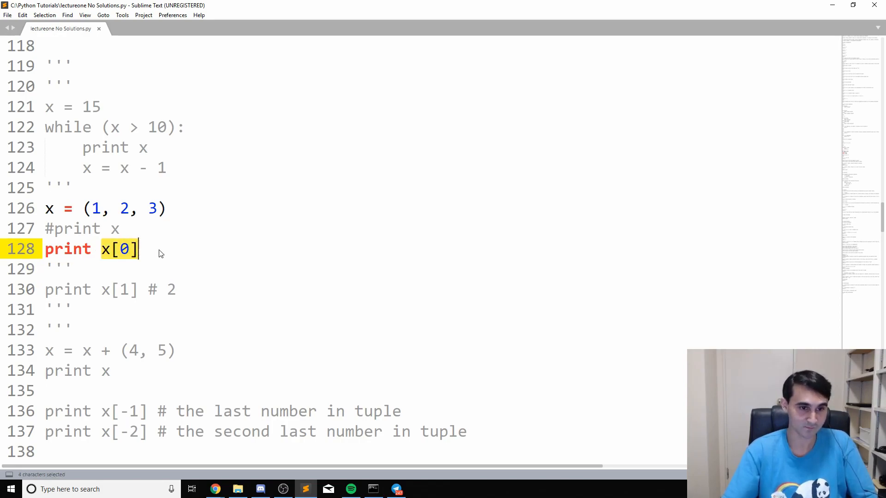
left_click(109, 250)
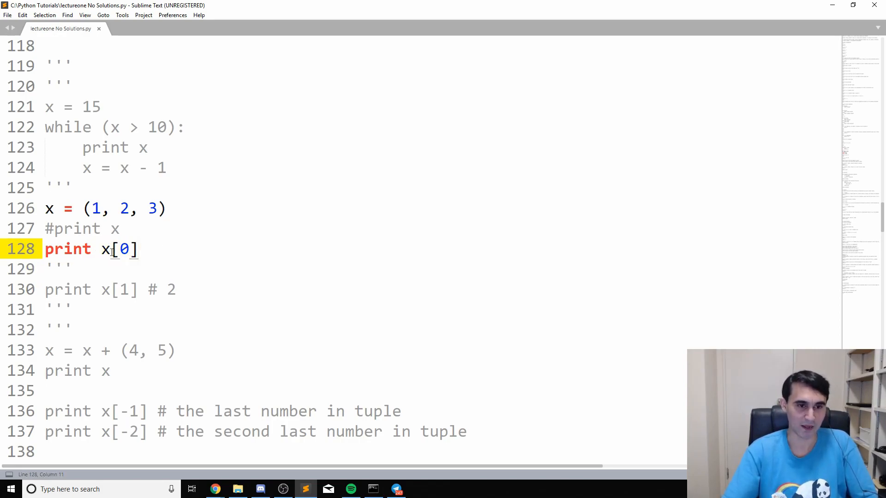
left_click_drag(102, 249, 137, 249)
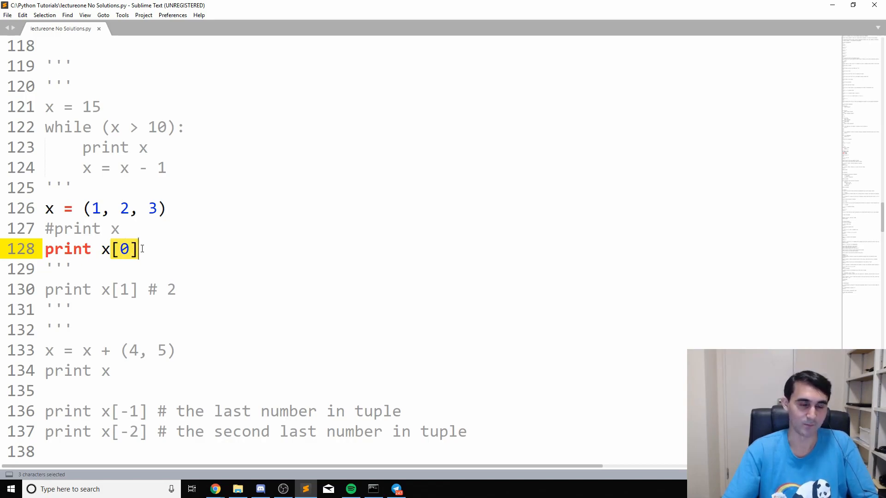
mouse_move(147, 251)
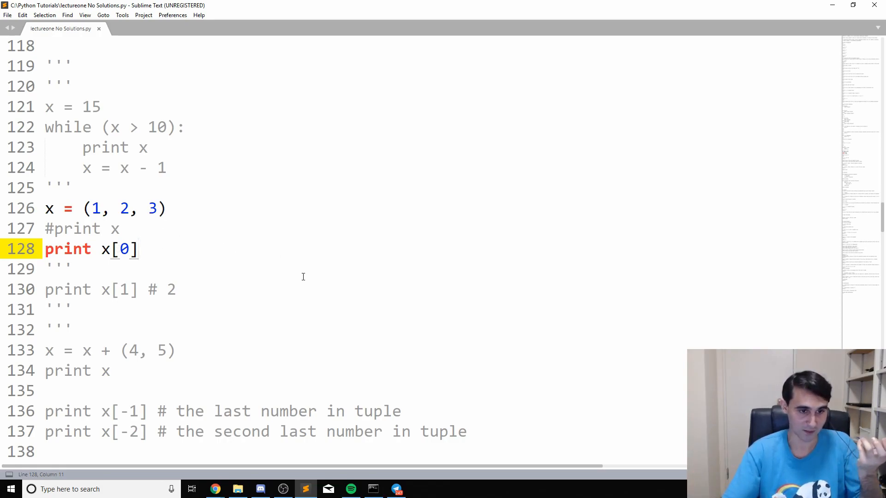
mouse_move(342, 299)
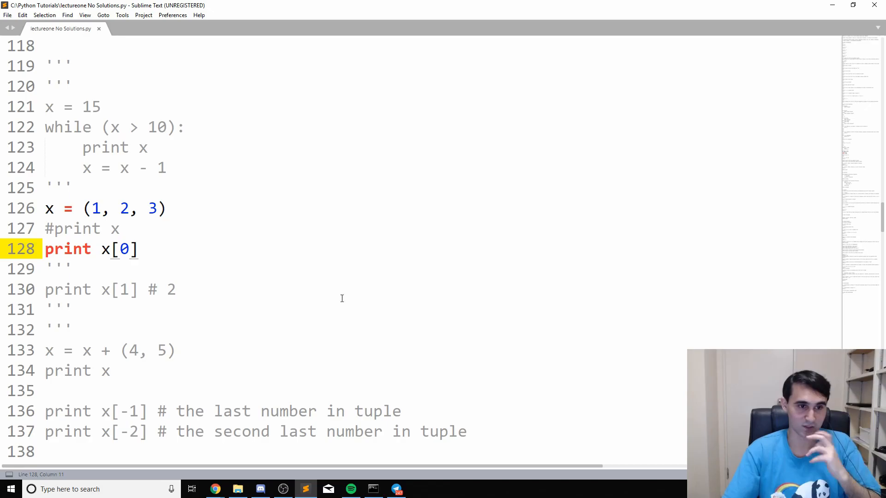
key("ctrl+s")
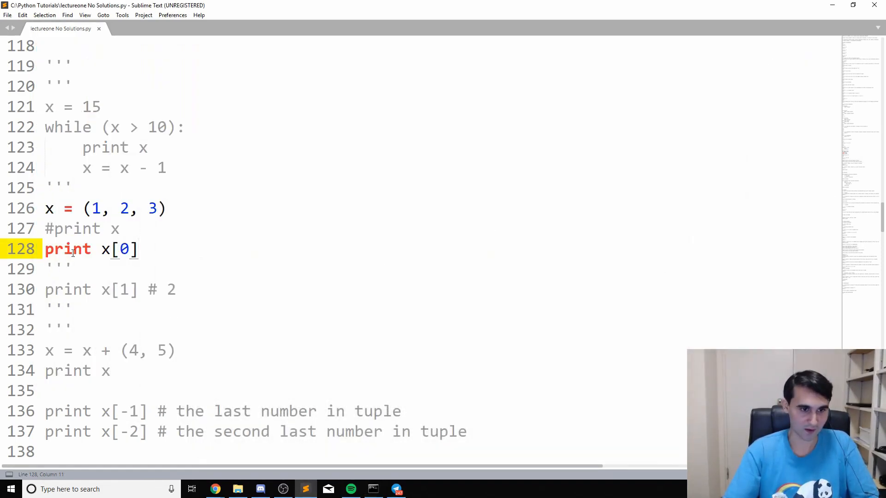
type("#")
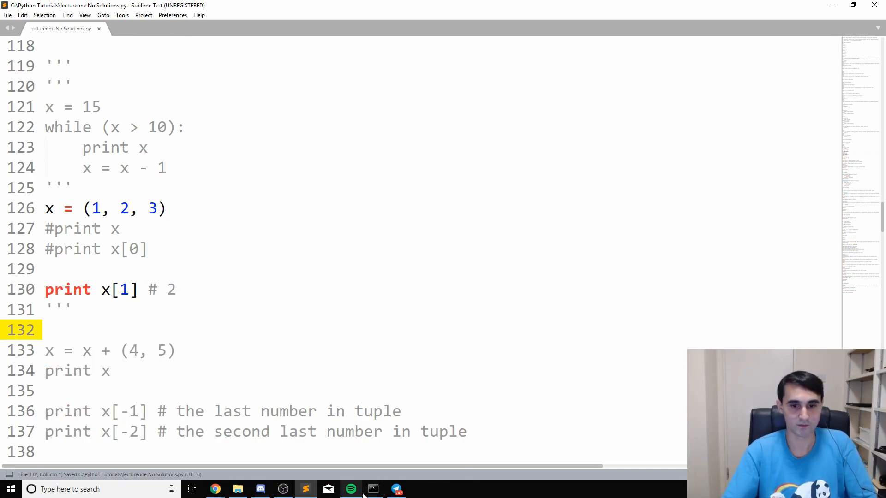
Step: Scroll down to the lines adding (4, 5) to x and printing x
left_click(372, 489)
type("'''")
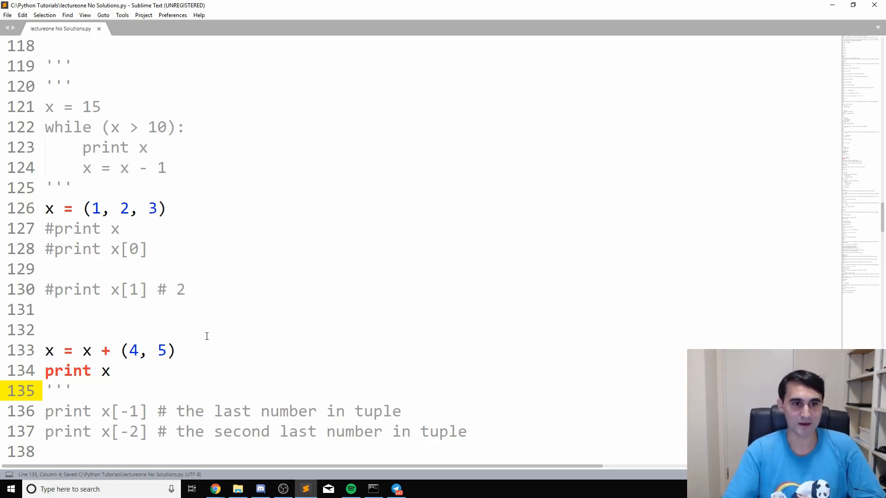
scroll("down", 3)
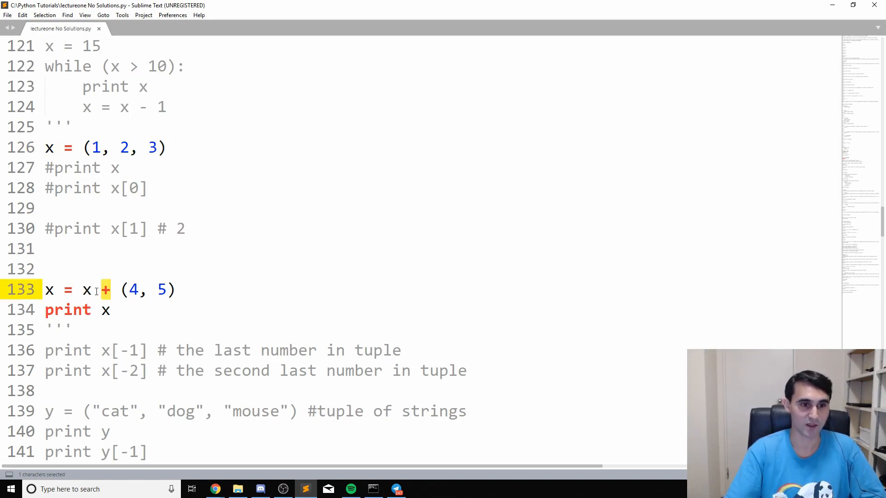
Step: Highlight the x = x + (4, 5) concatenation line and its print
left_click_drag(118, 289, 113, 309)
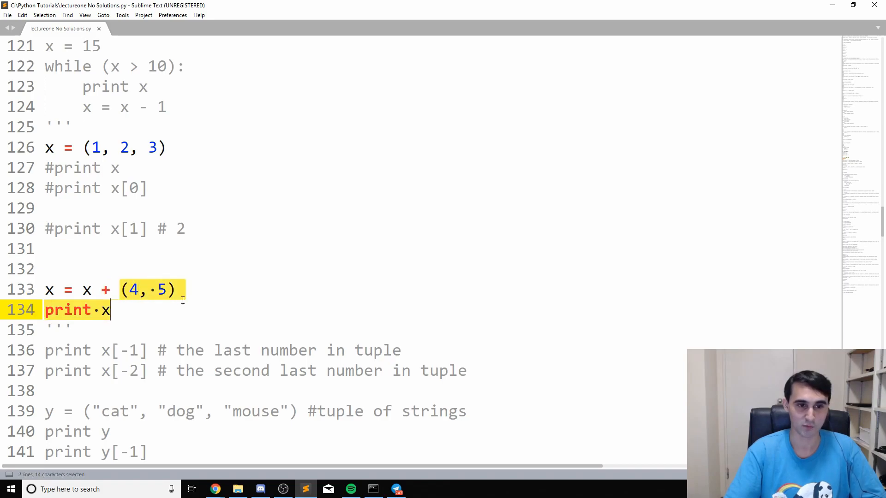
left_click(182, 289)
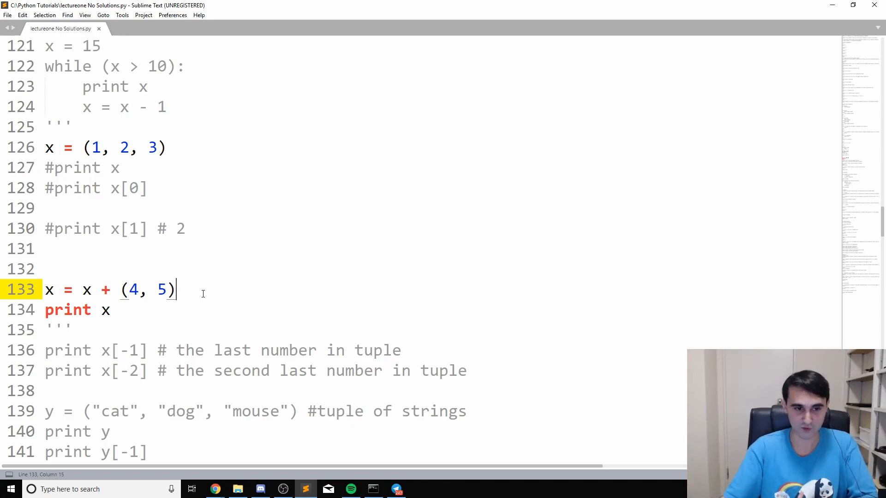
mouse_move(141, 275)
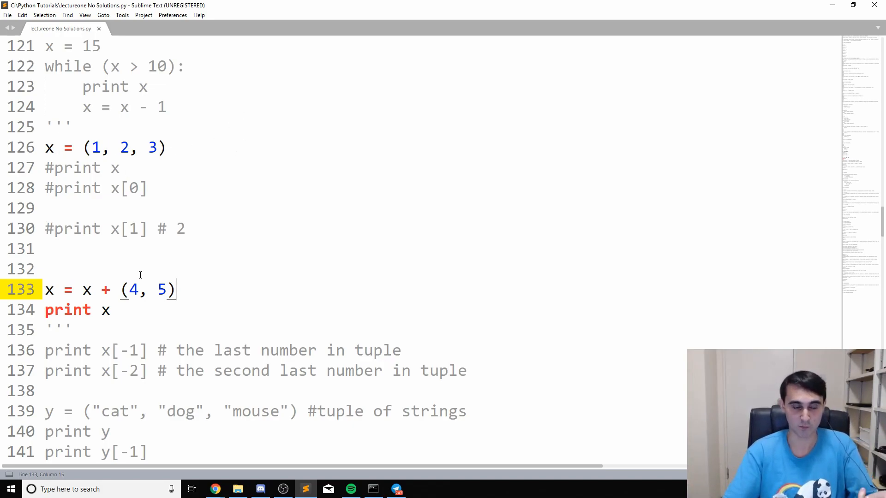
left_click_drag(45, 290, 120, 289)
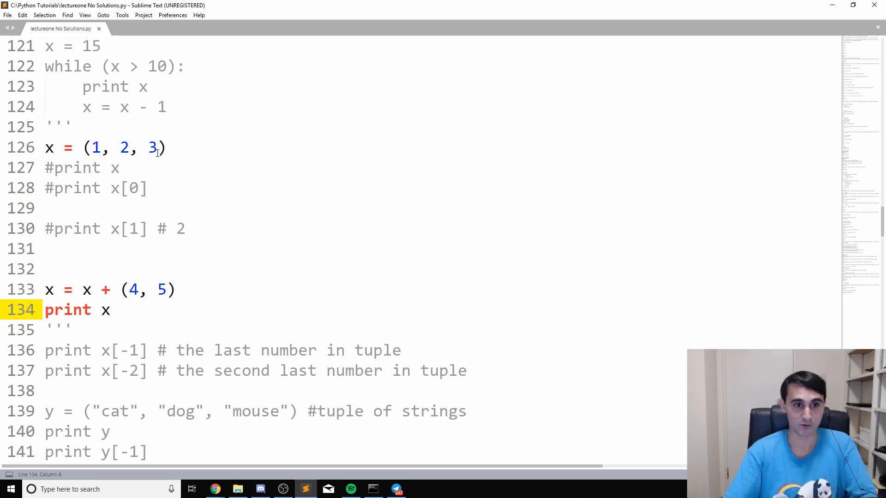
mouse_move(260, 291)
type("#")
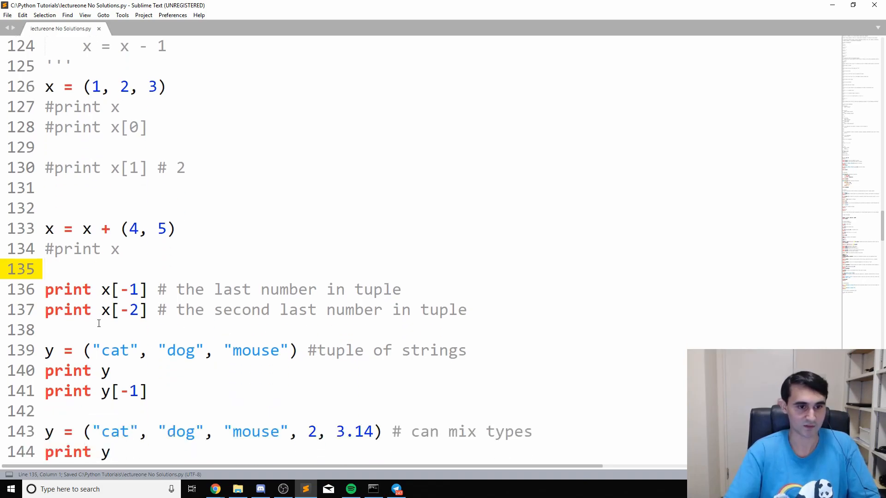
Step: Close the comment after print x[-1], check the output, then comment that print out
key("enter")
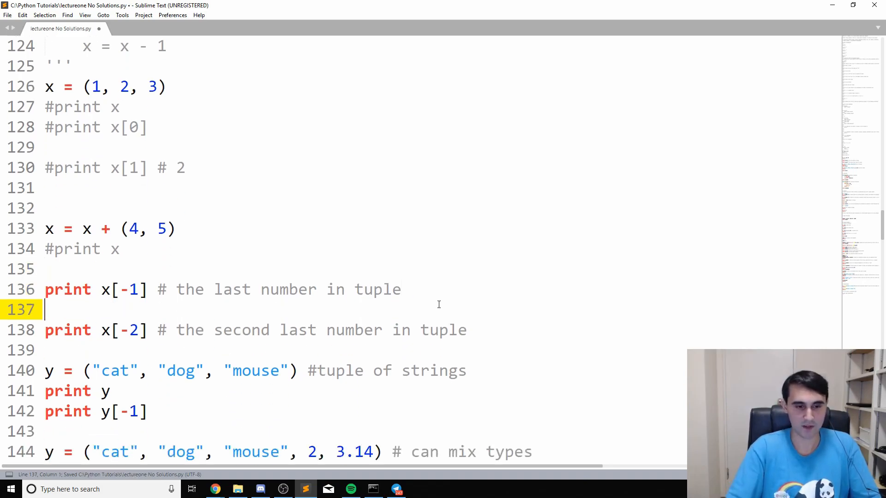
type("'''")
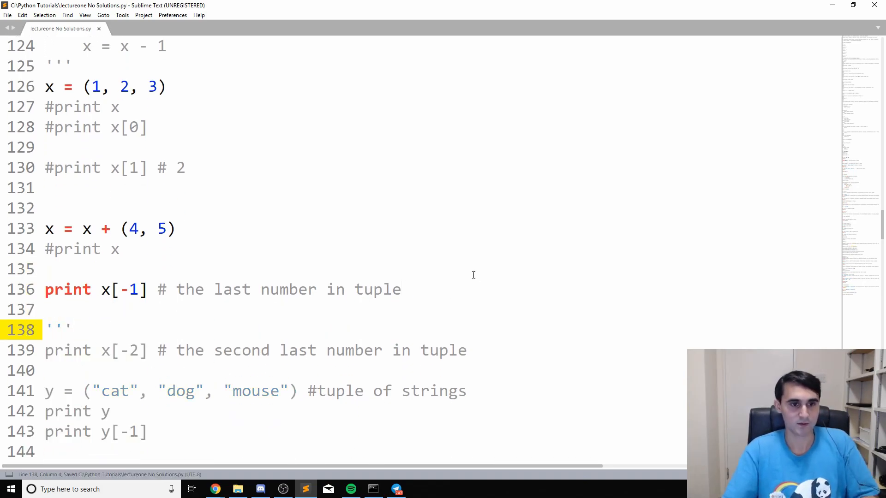
mouse_move(330, 274)
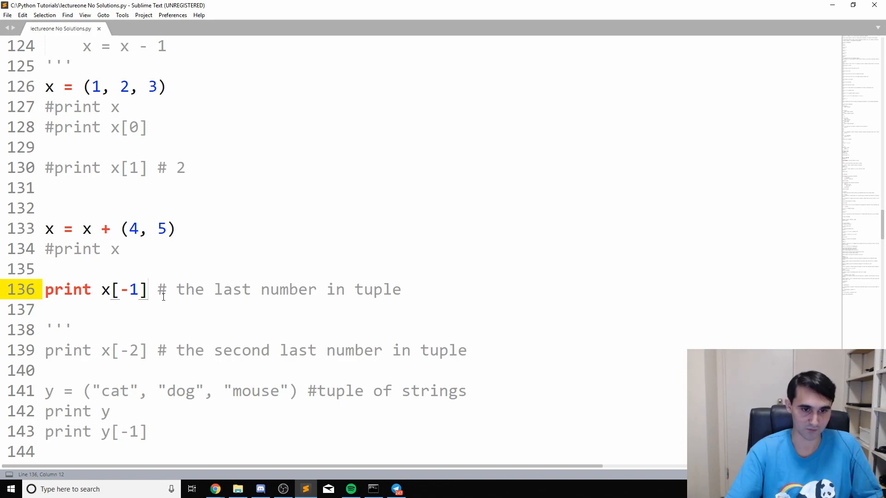
mouse_move(209, 276)
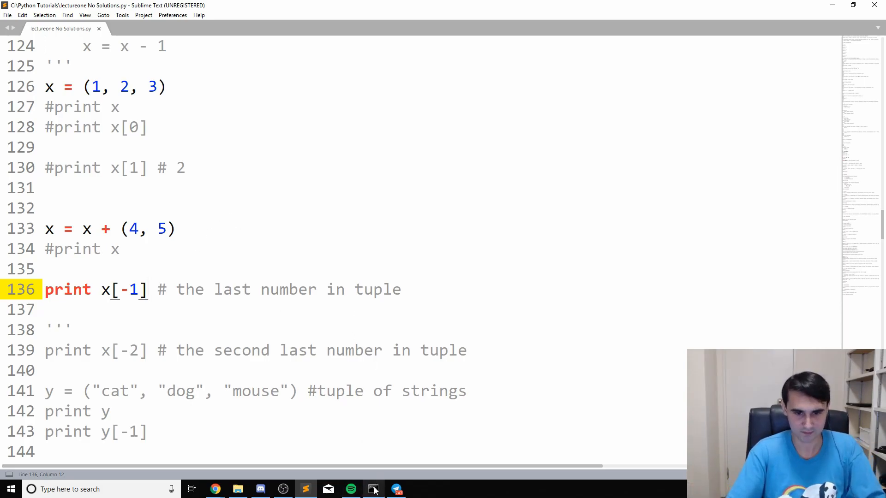
left_click(372, 490)
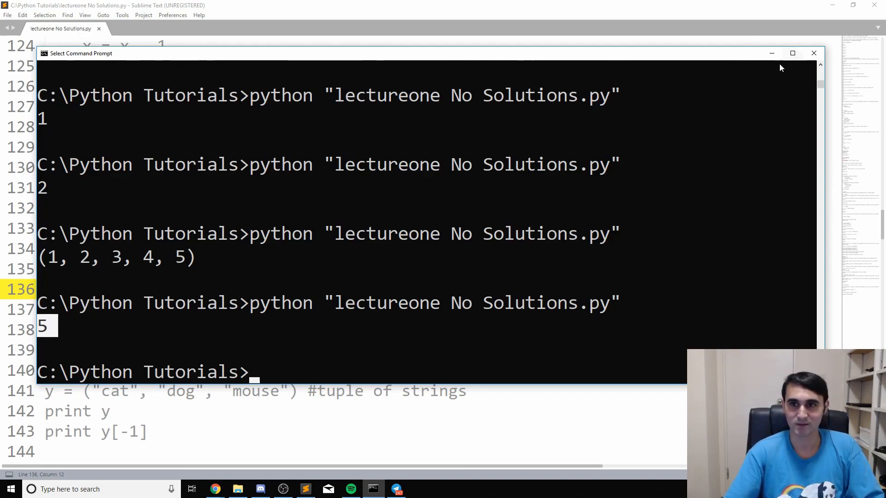
left_click(814, 53)
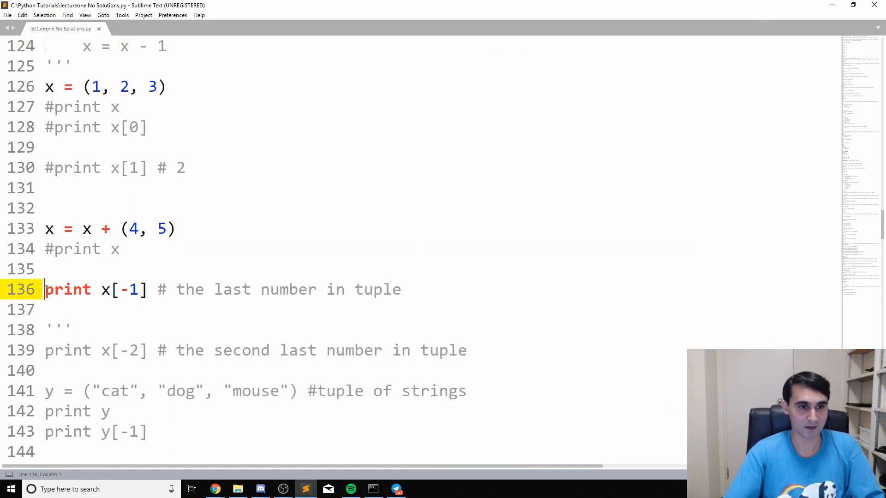
type("#")
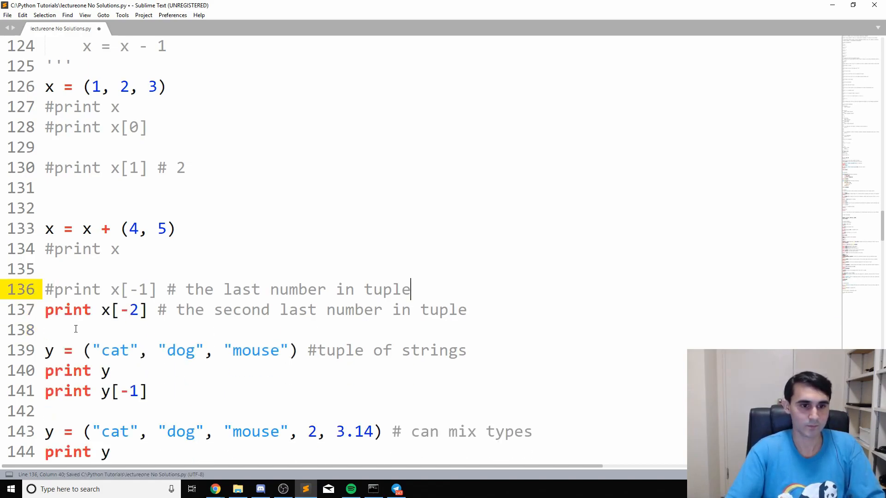
Step: Type ''' below print x[-2] to reopen the block comment
type("'''")
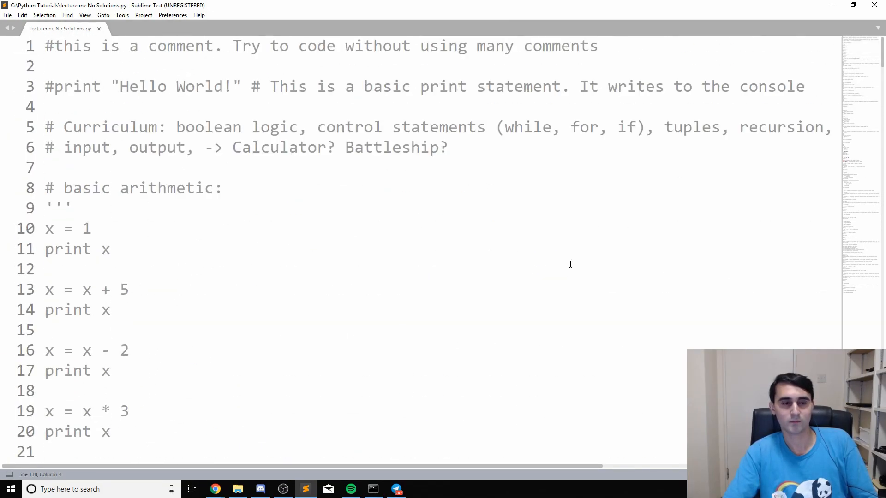
Step: Search the script for 'tuples' and then 'mutable'
scroll("down", 3)
type("t")
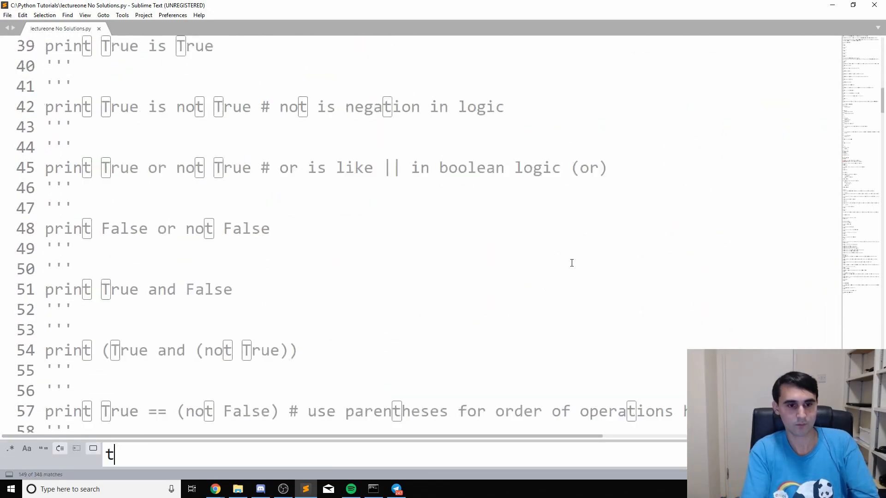
type("uples")
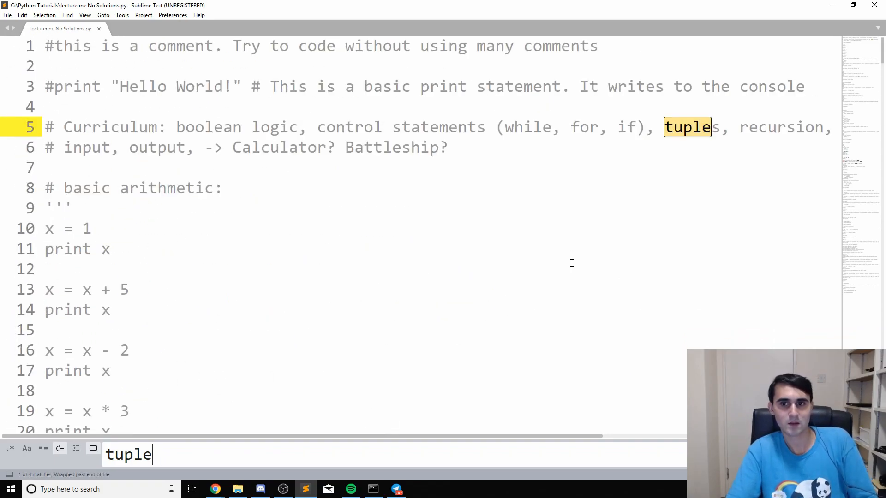
key("enter")
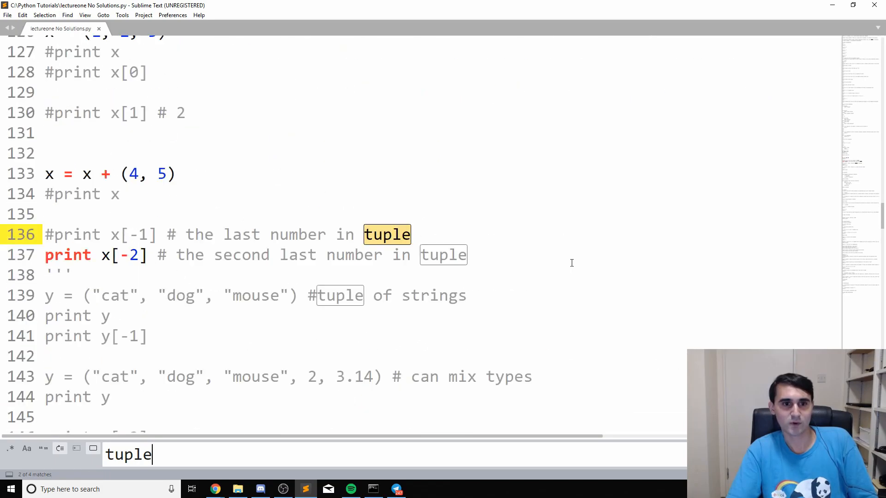
key("enter")
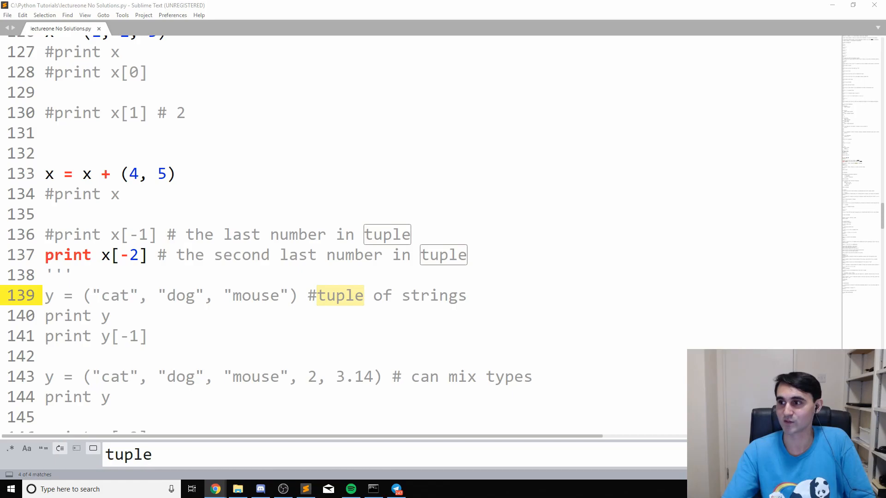
type("muta")
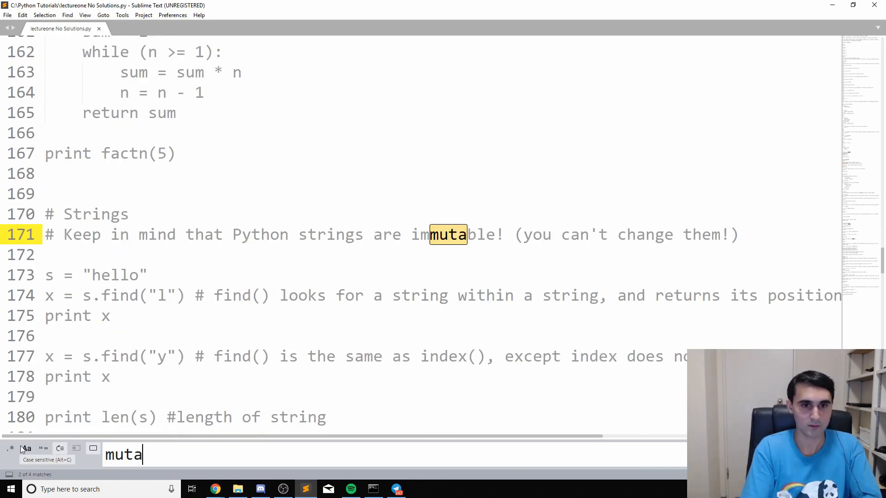
type("ble")
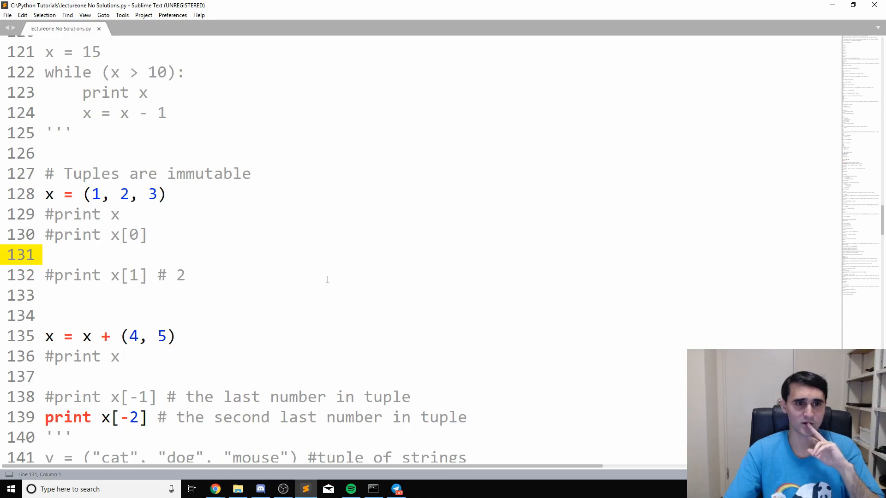
mouse_move(323, 278)
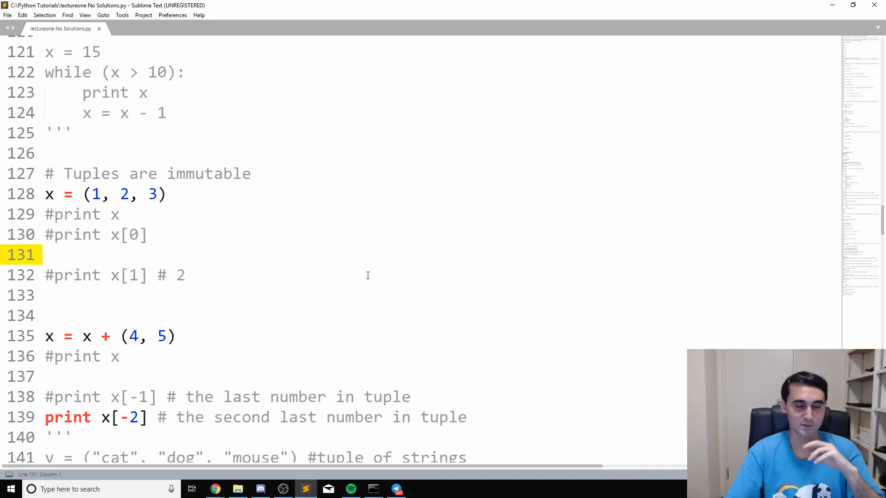
Step: Scroll down to the tuple examples and place the cursor there
scroll("down", 3)
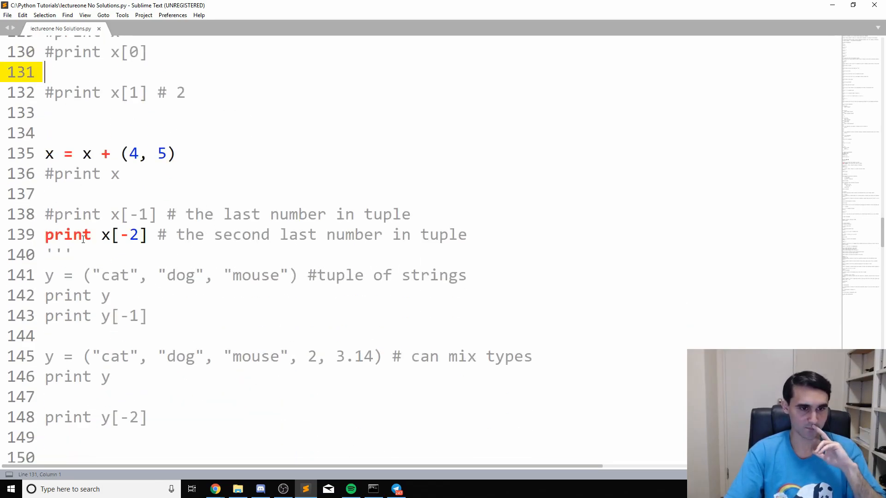
mouse_move(281, 191)
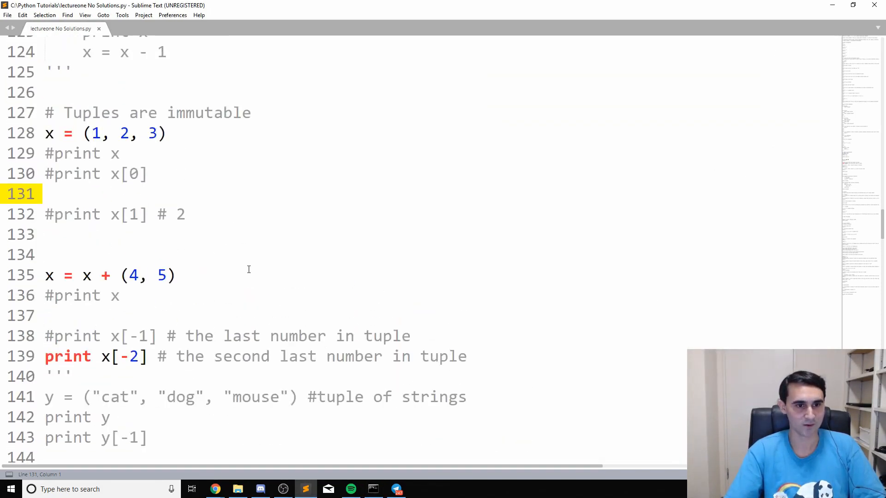
scroll("down", 3)
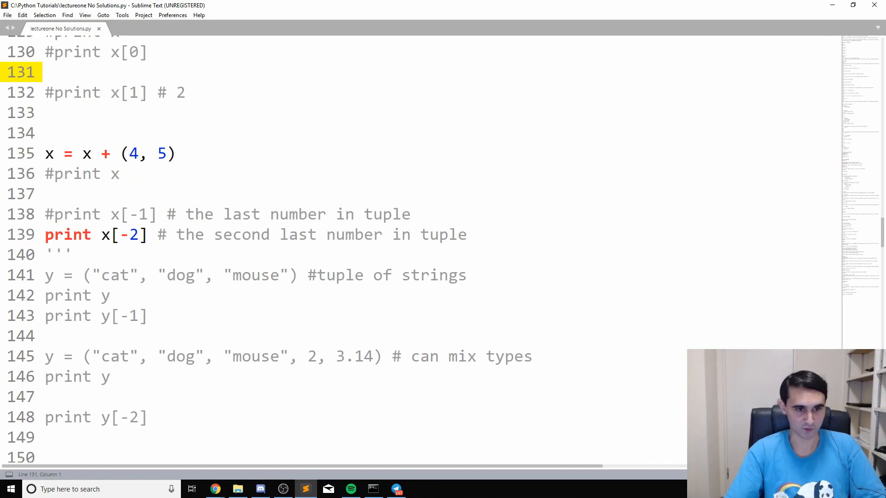
left_click(81, 234)
type("#")
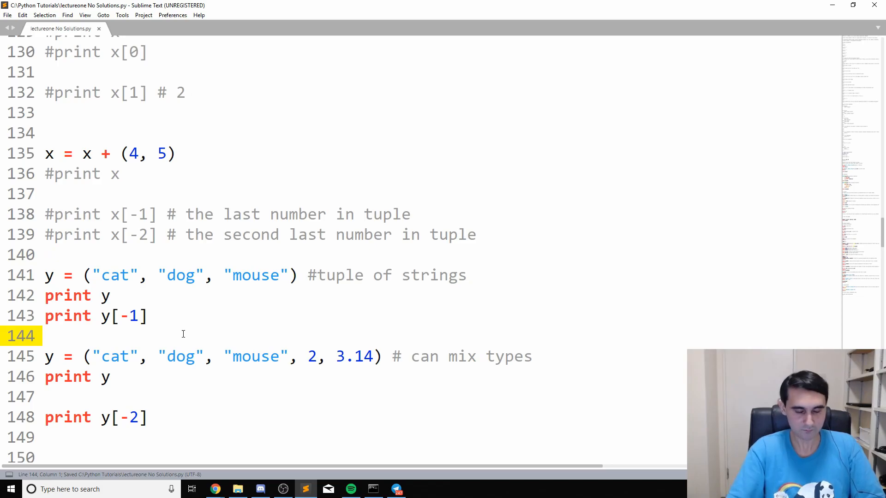
Step: Add ''' before the mixed-types example, then point out the cat, dog, mouse tuple and print y
type("'''")
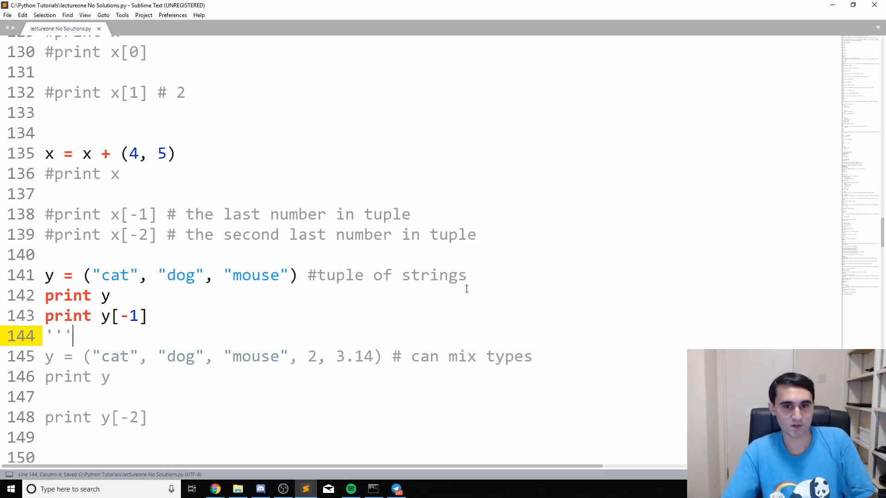
left_click(466, 275)
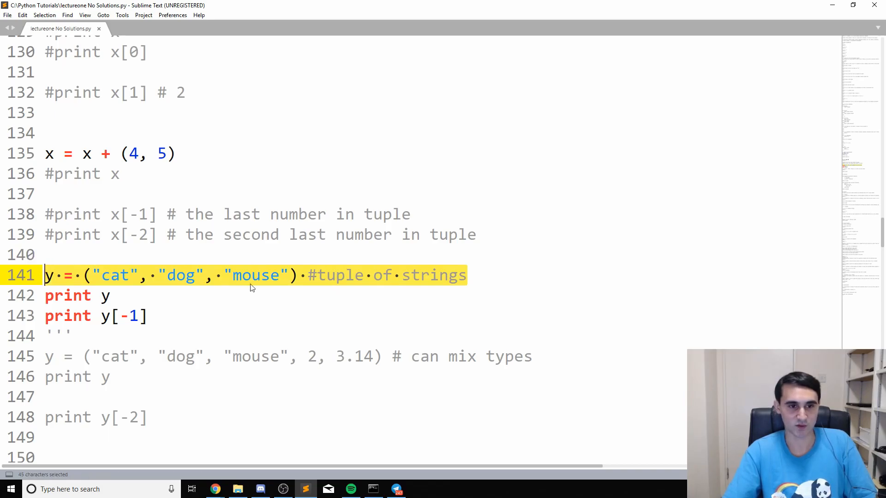
mouse_move(182, 275)
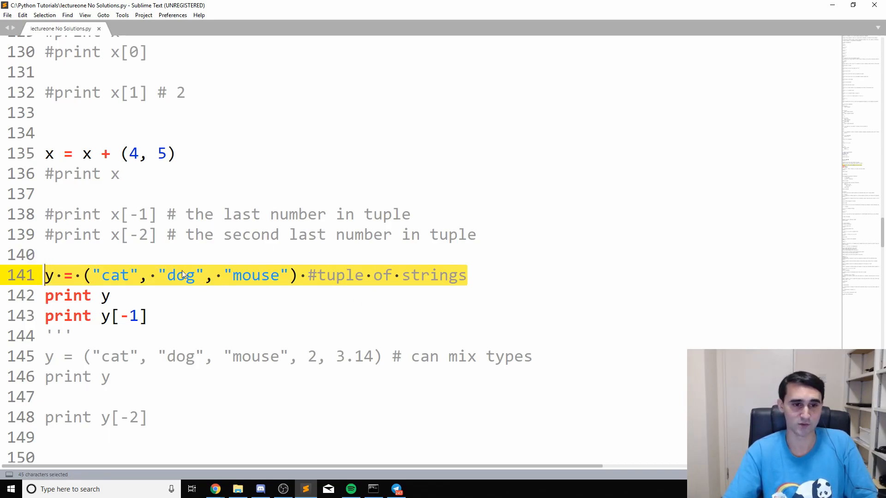
left_click(140, 275)
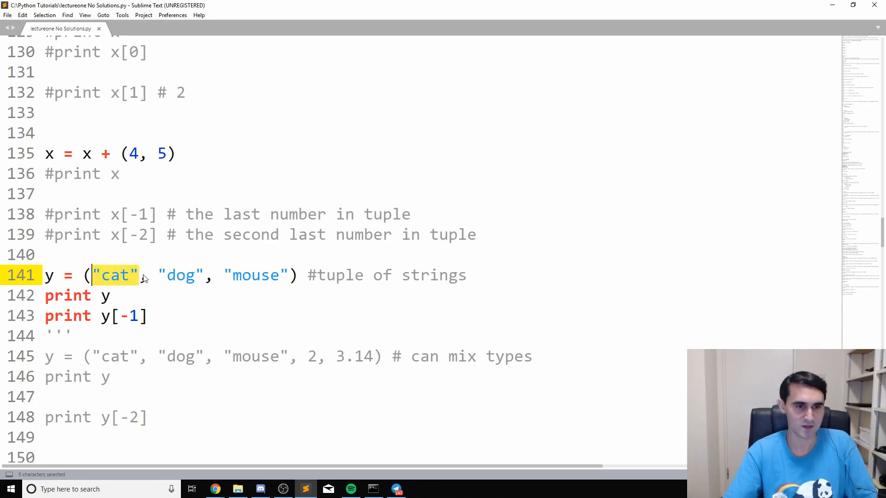
mouse_move(226, 323)
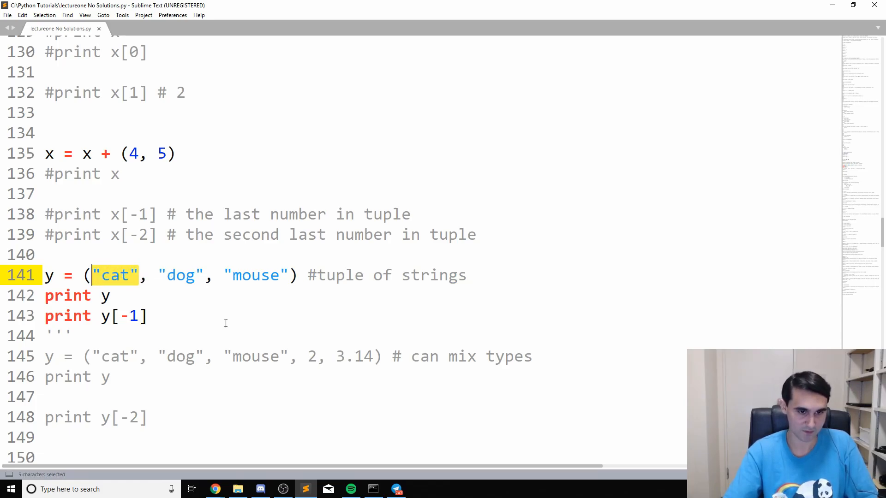
left_click(109, 295)
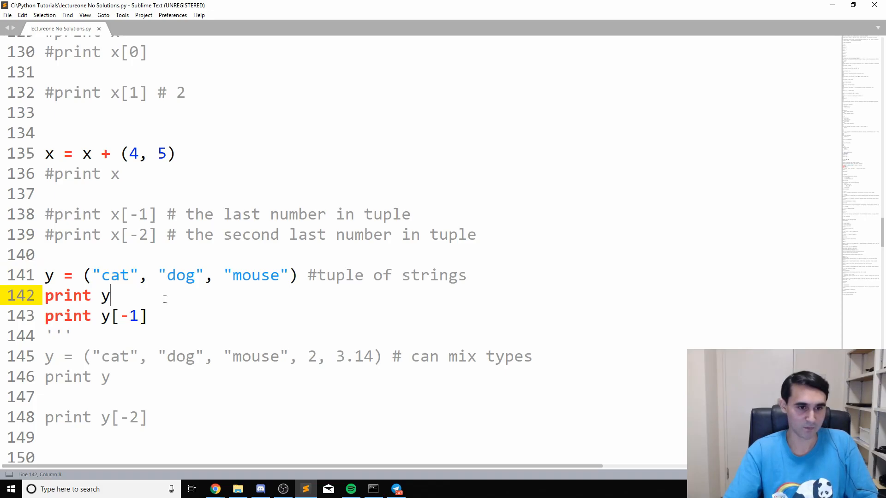
mouse_move(97, 316)
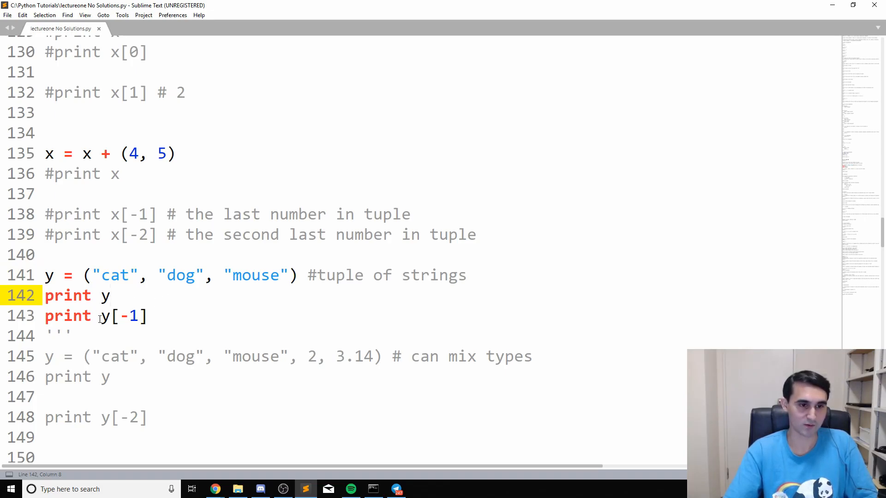
mouse_move(233, 275)
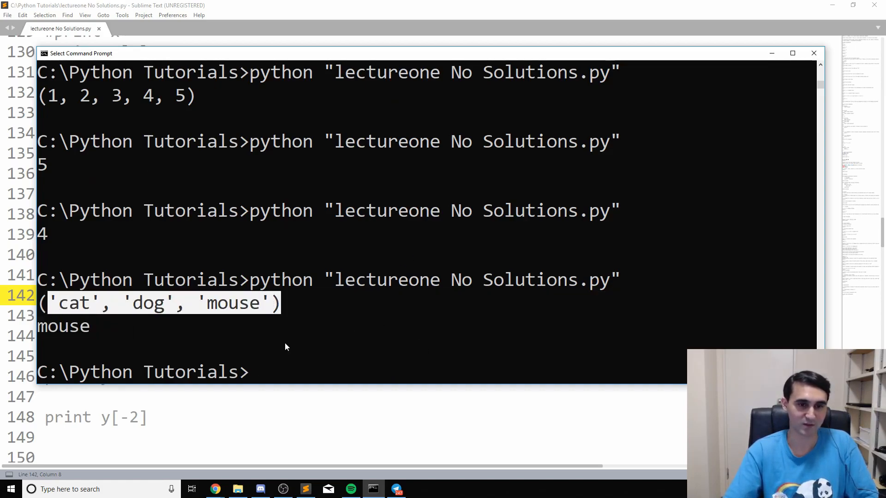
mouse_move(663, 384)
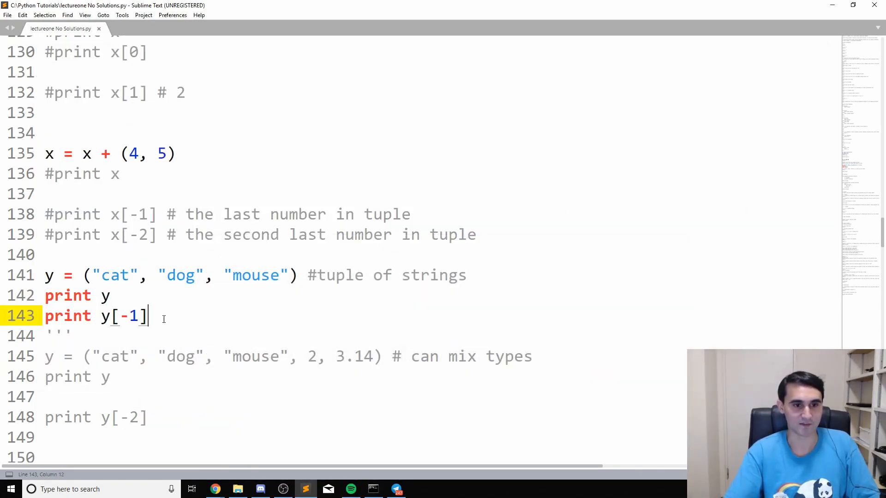
mouse_move(257, 331)
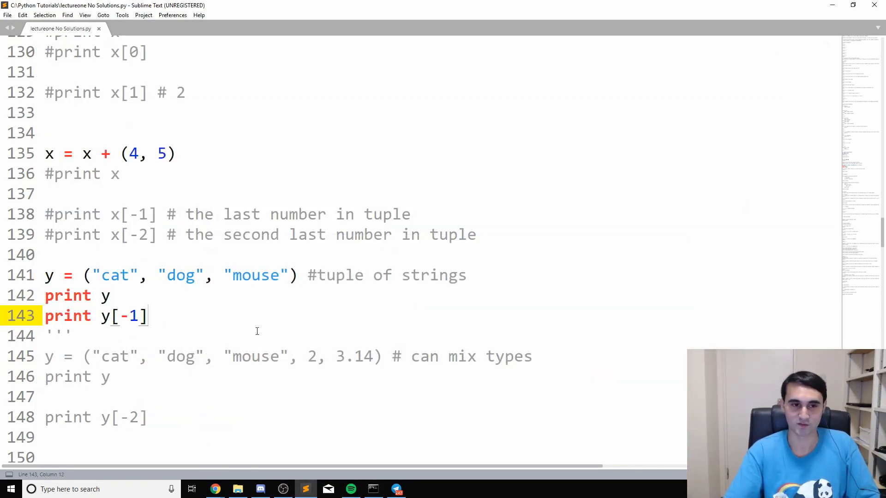
Step: Go to line 141 and select its assignment sign
left_click(43, 275)
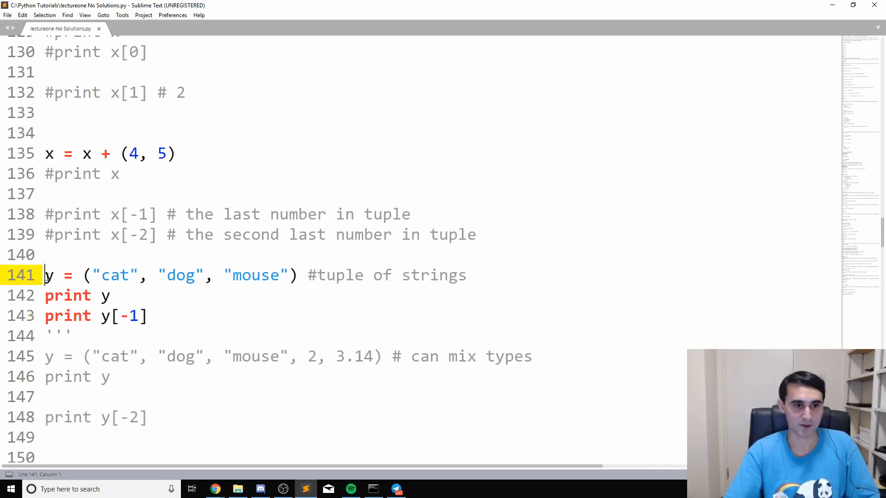
double_click(46, 275)
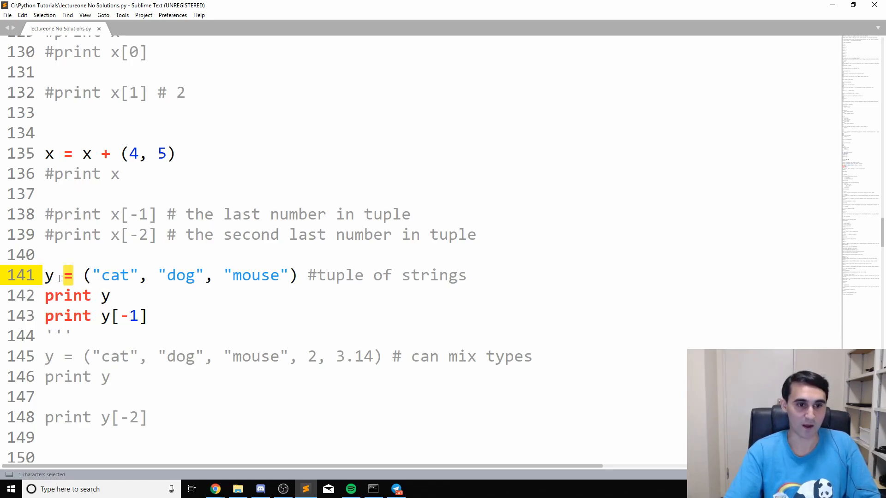
mouse_move(283, 317)
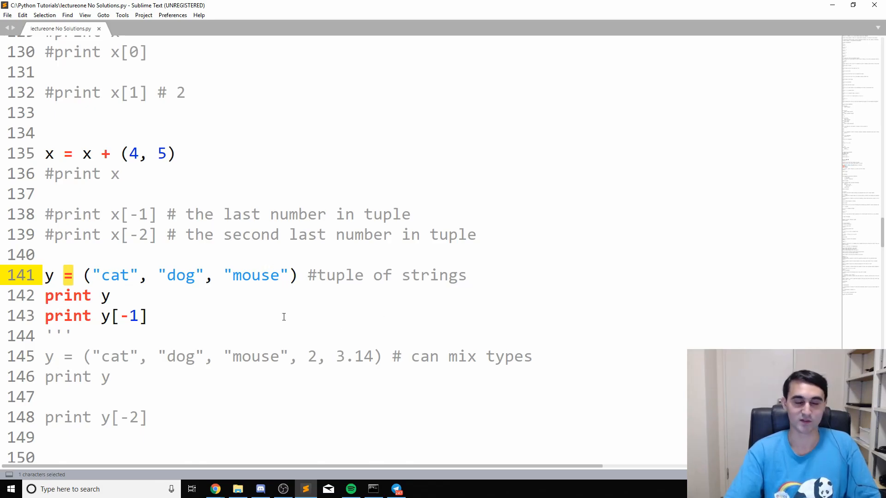
mouse_move(423, 311)
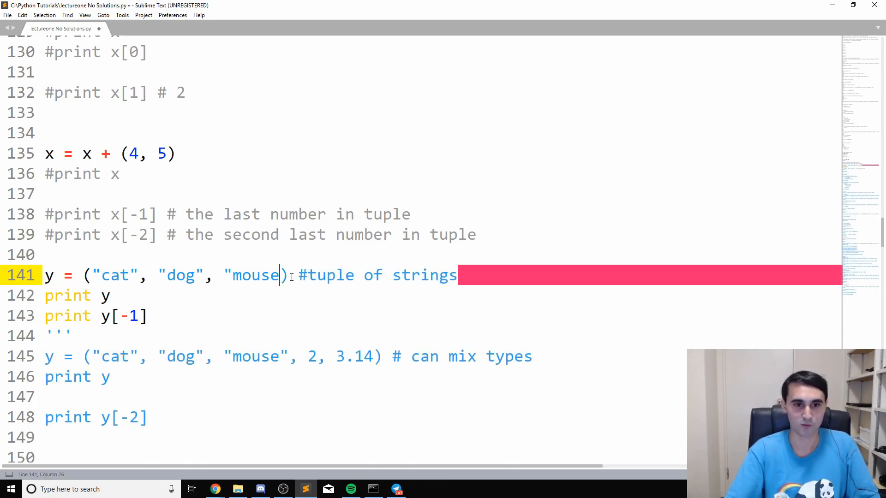
key("ctrl+s")
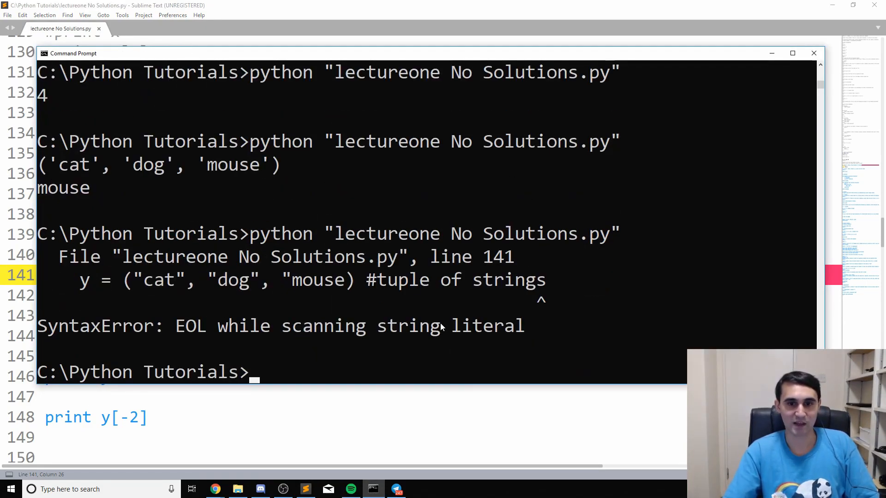
mouse_move(201, 340)
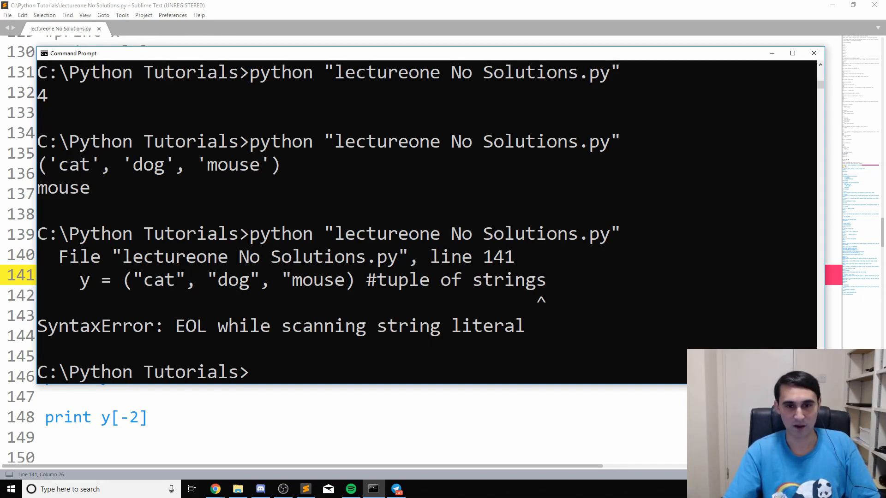
mouse_move(665, 341)
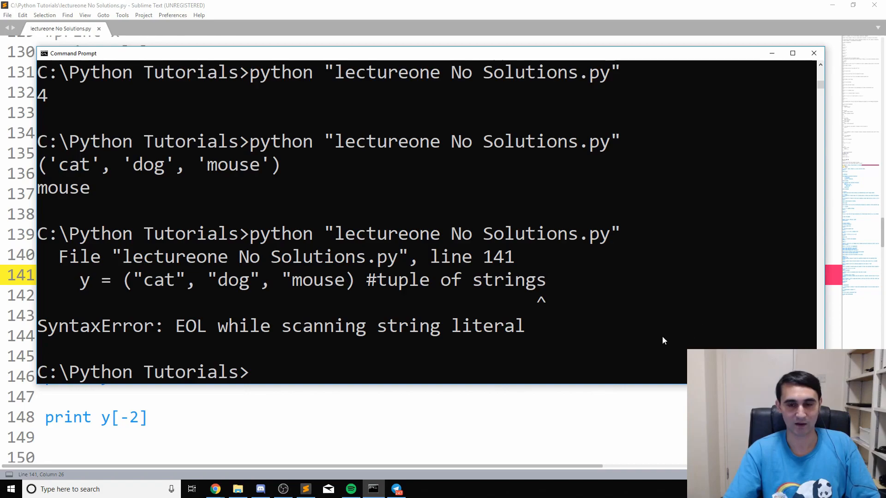
mouse_move(347, 275)
type("'''")
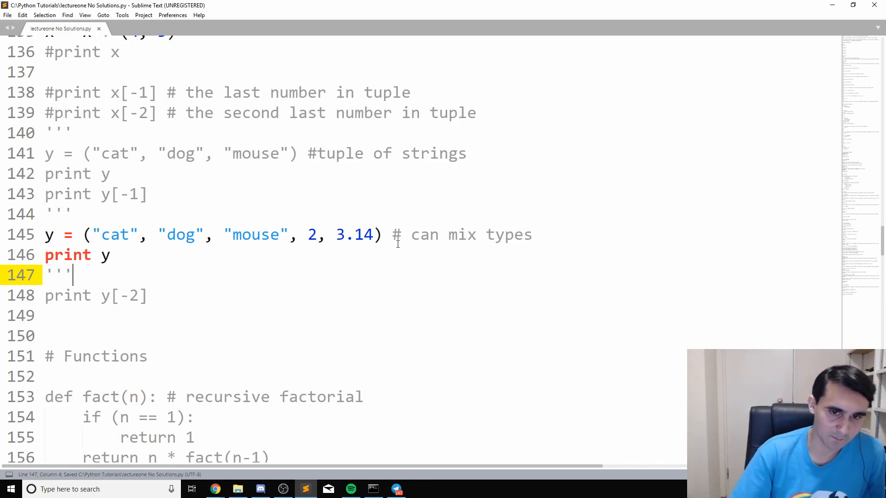
mouse_move(444, 256)
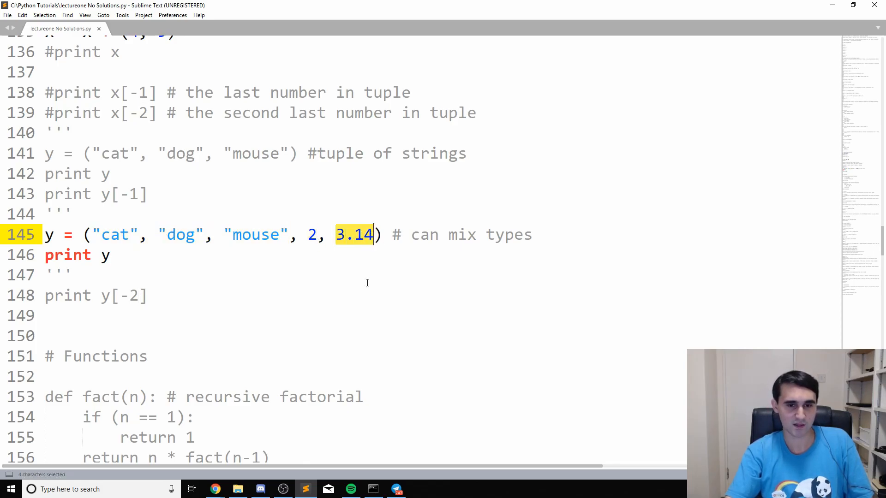
mouse_move(361, 293)
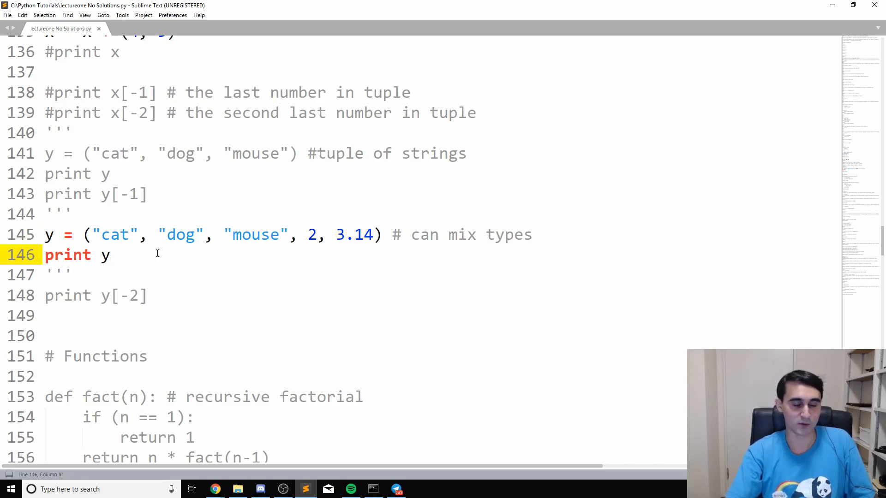
Step: Save, highlight the mixed tuple's five values, and check its output in Command Prompt
key("ctrl+s")
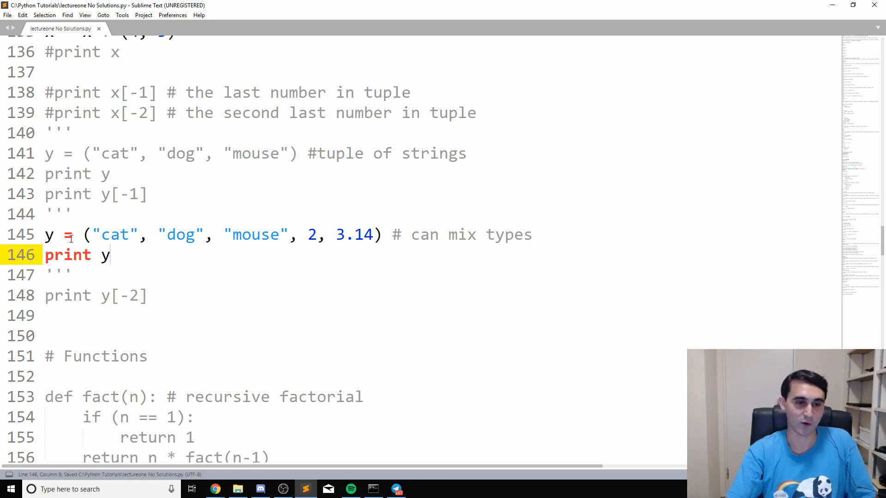
left_click_drag(85, 234, 382, 234)
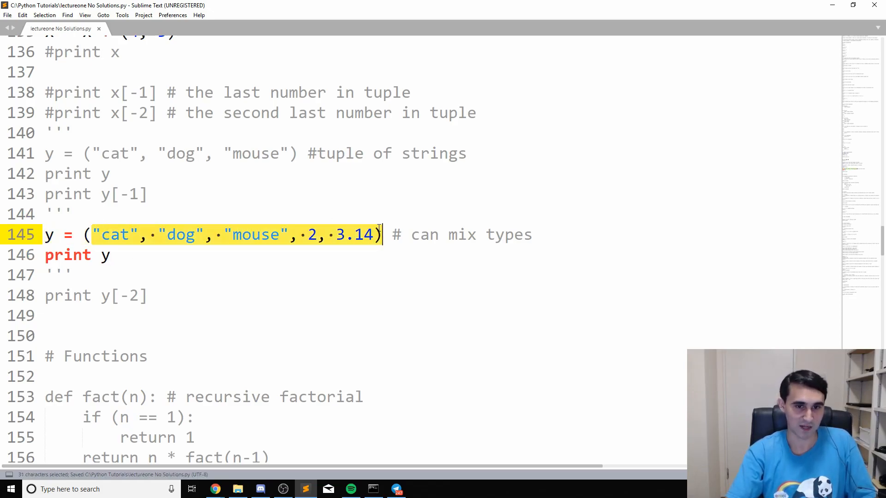
left_click(109, 255)
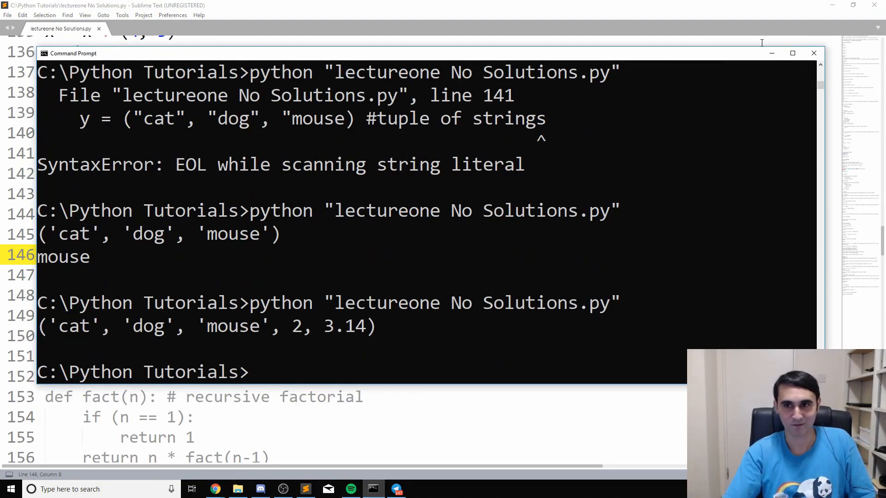
left_click(814, 53)
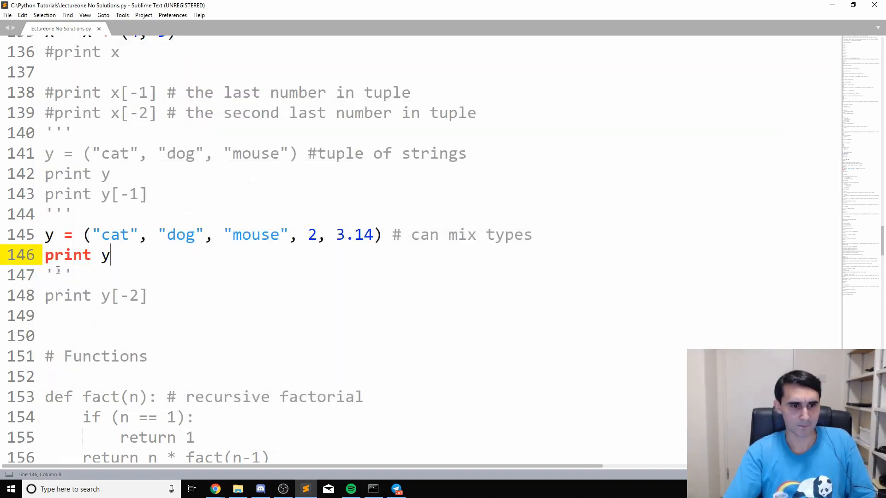
Step: Add # before 'print y' on line 146 under the mixed-types tuple example
left_click(167, 222)
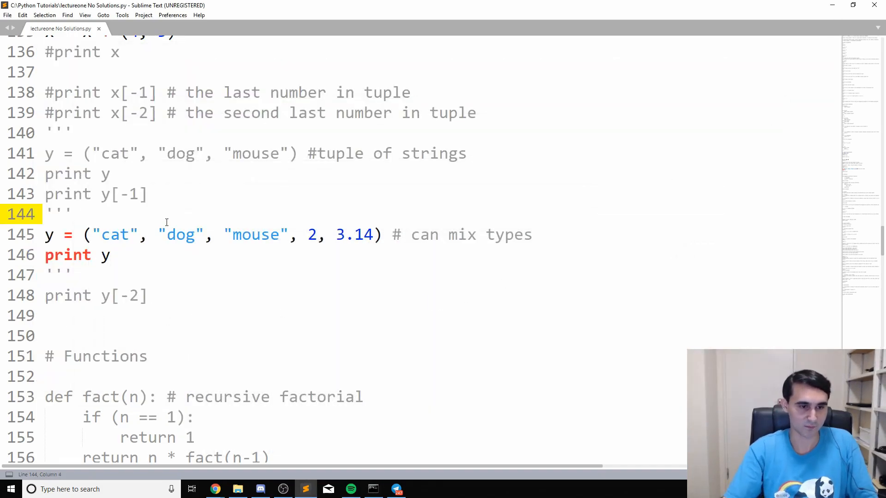
mouse_move(91, 279)
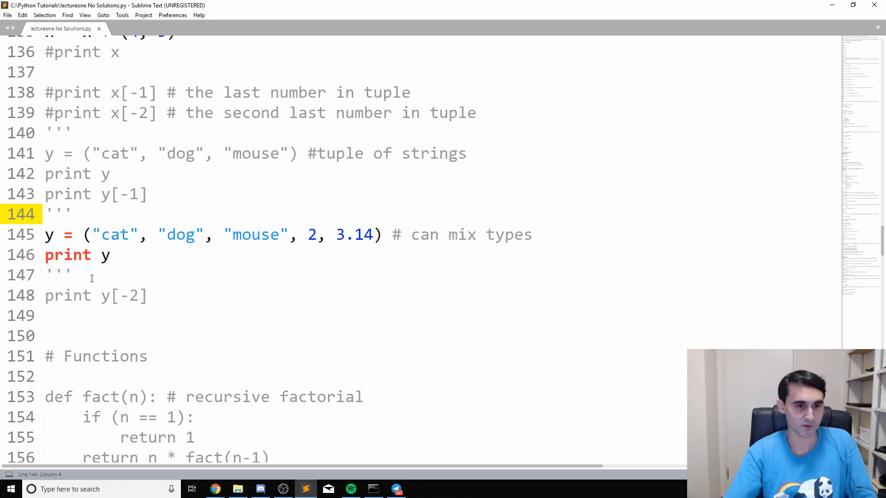
left_click(46, 255)
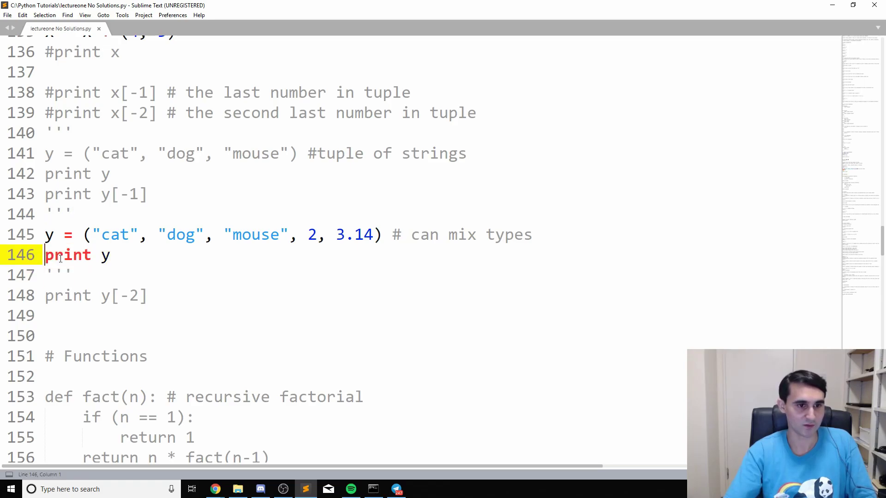
type("#")
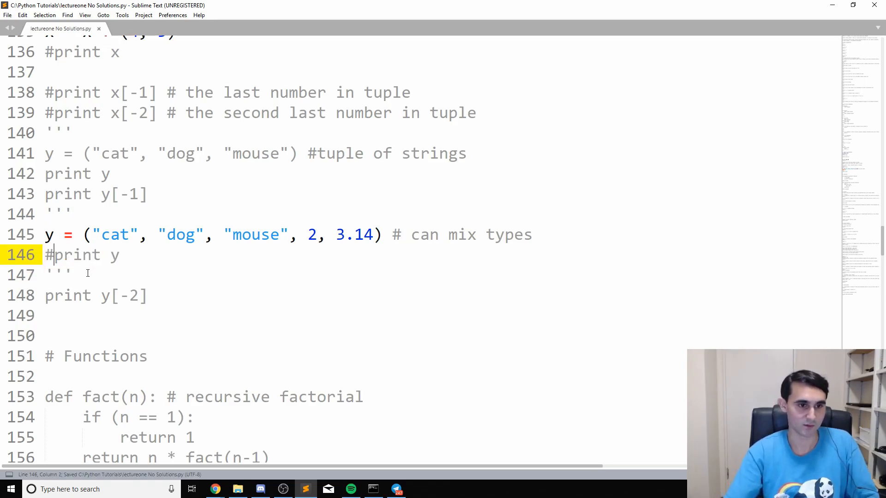